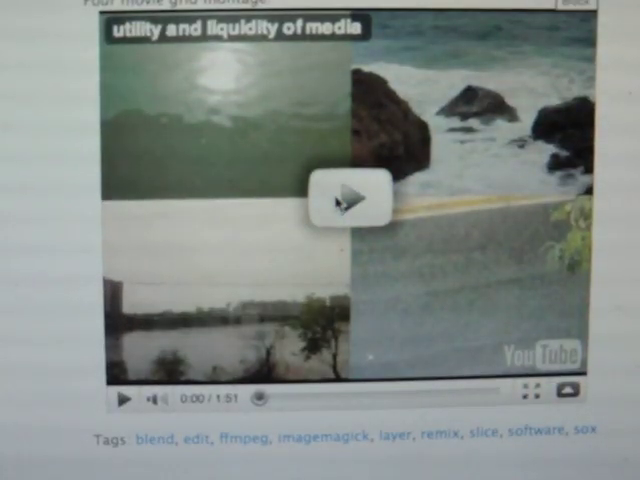
Follow the blog post's ImageMagick link to Anthony's ImageMagick Examples page
{"action": "left_click", "coordinate": [348, 192]}
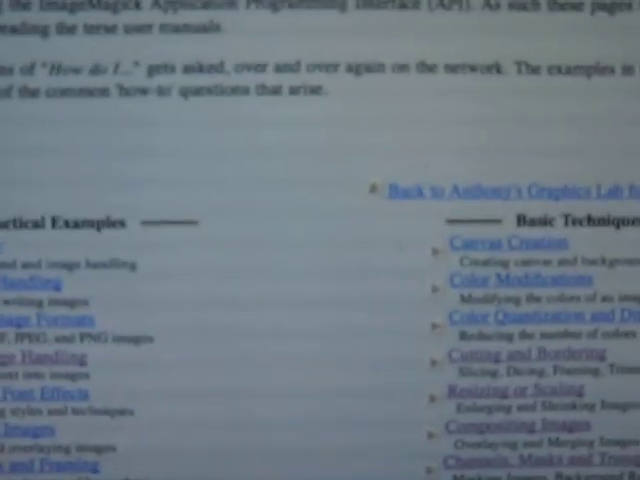
Switch from the SoX man page to the Brooklyn Mobile YouTube channel tab
{"action": "scroll", "scroll_direction": "up", "scroll_amount": 3}
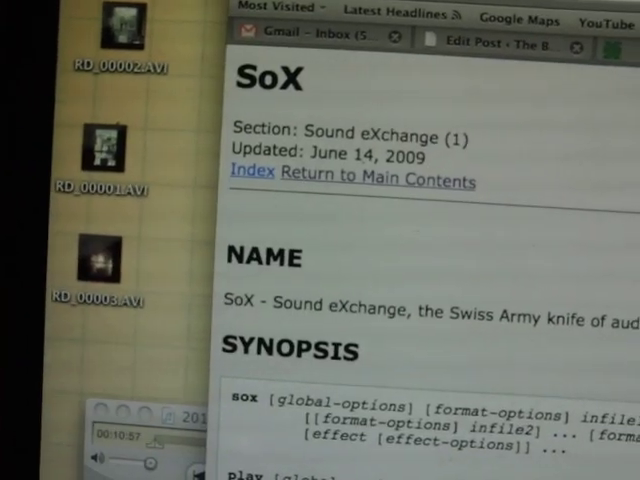
{"action": "left_click", "coordinate": [398, 92]}
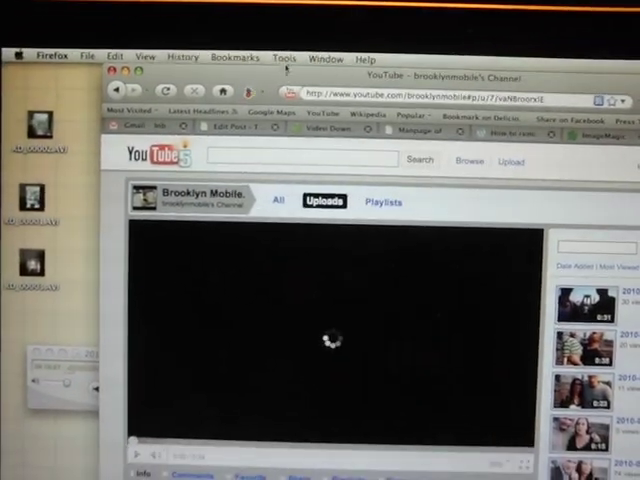
Download the playing video in HQ35 quality via the add-on and save it to the Desktop
{"action": "left_click", "coordinate": [330, 338]}
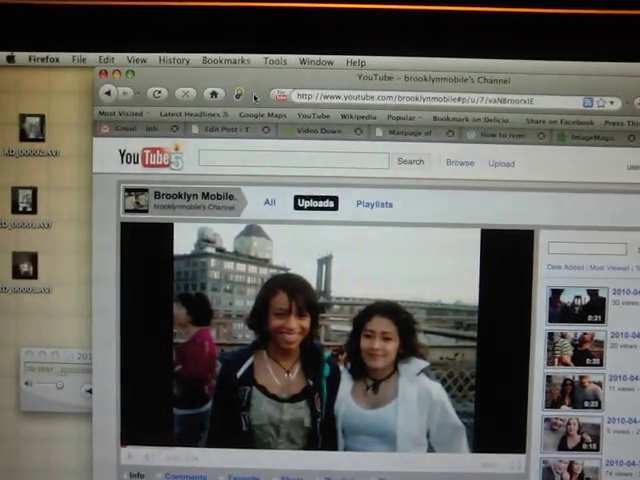
{"action": "left_click", "coordinate": [238, 120]}
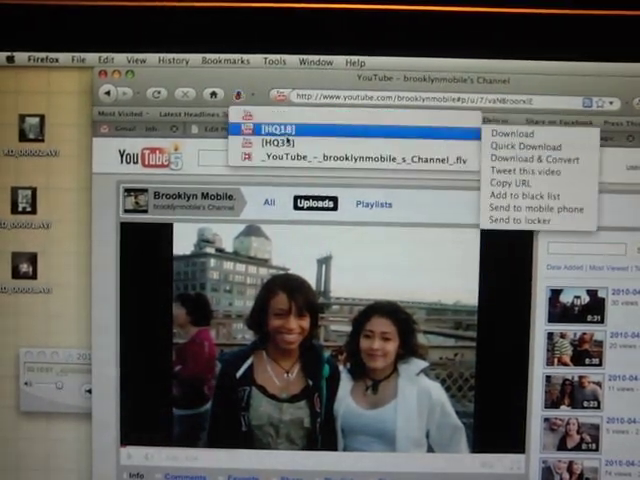
{"action": "left_click", "coordinate": [276, 154]}
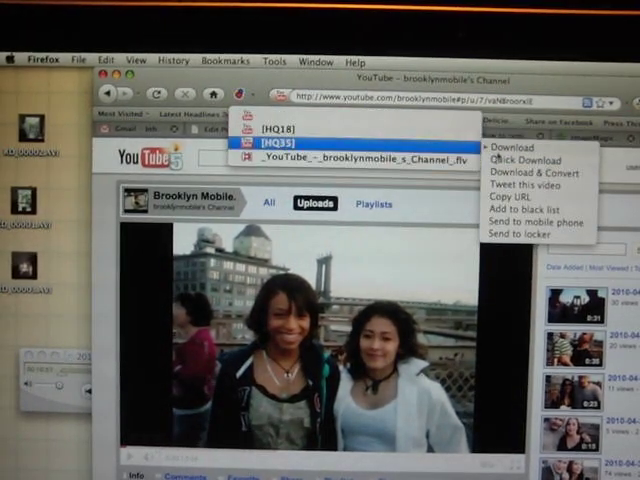
{"action": "left_click", "coordinate": [514, 144]}
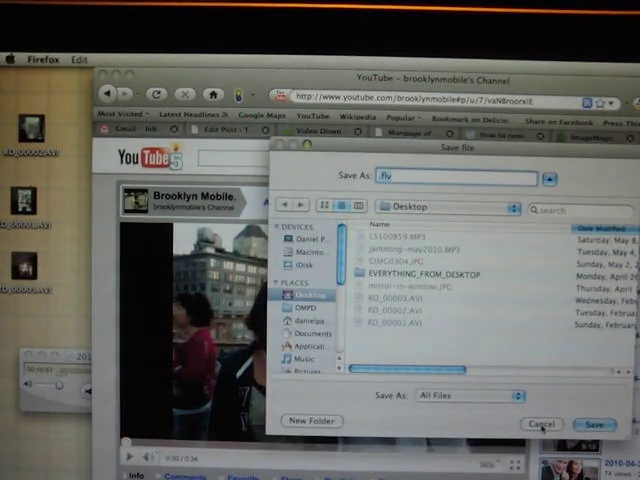
{"action": "left_click", "coordinate": [592, 424]}
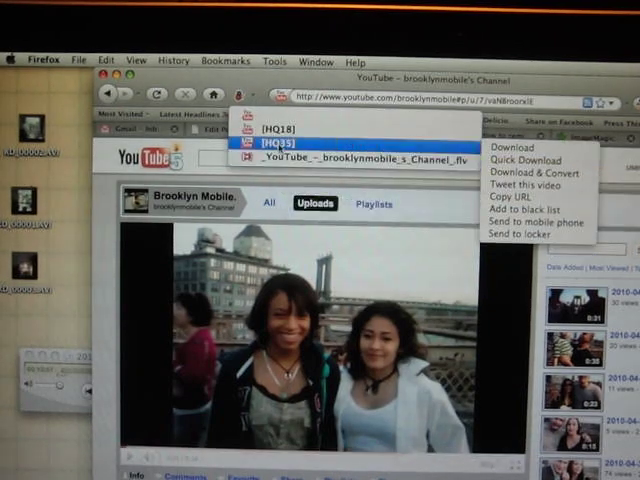
{"action": "left_click", "coordinate": [282, 128]}
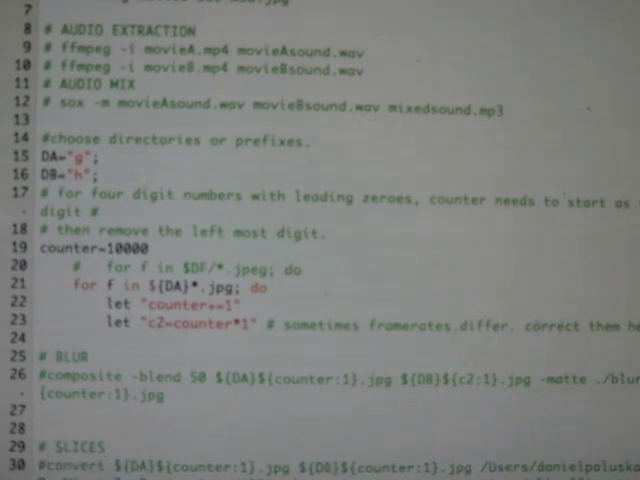
{"action": "scroll", "scroll_direction": "down", "scroll_amount": 3}
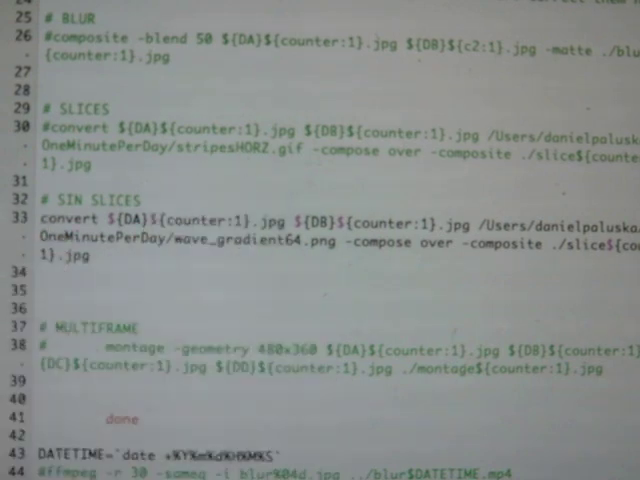
{"action": "scroll", "scroll_direction": "down", "scroll_amount": 3}
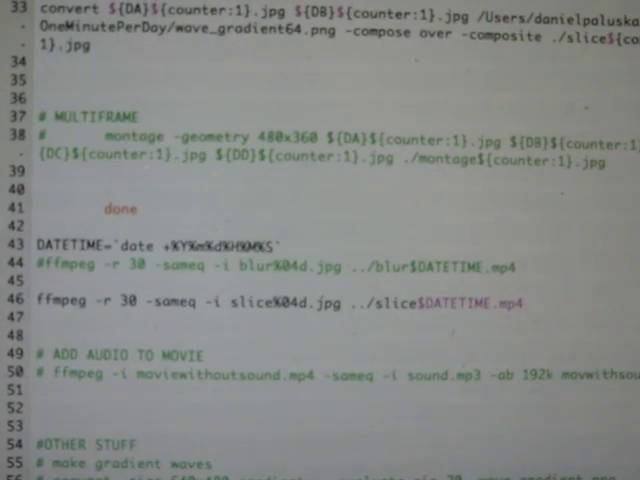
{"action": "scroll", "scroll_direction": "down", "scroll_amount": 3}
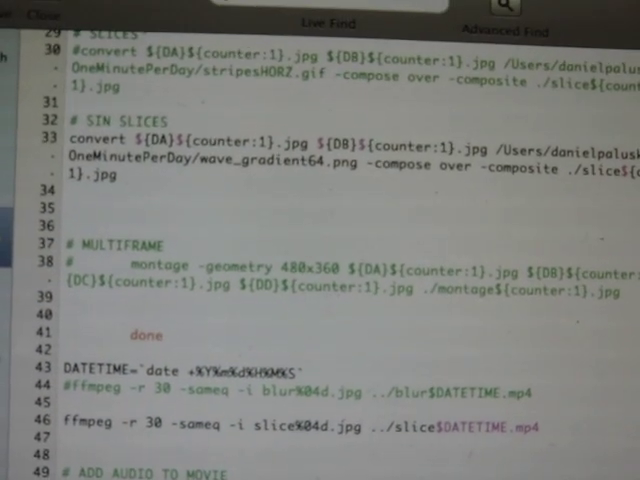
{"action": "scroll", "scroll_direction": "down", "scroll_amount": 3}
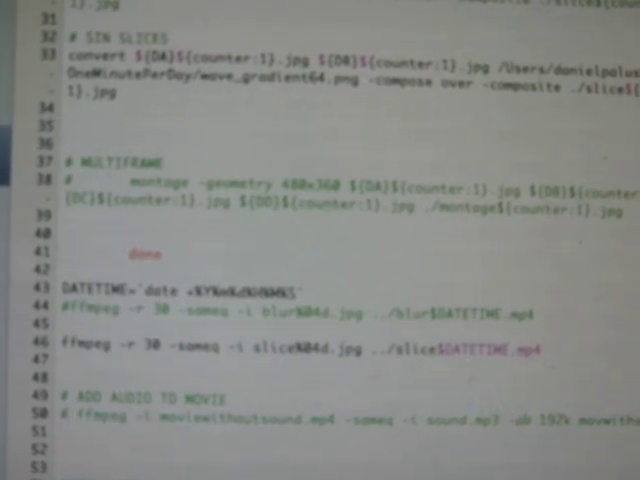
{"action": "scroll", "scroll_direction": "up", "scroll_amount": 3}
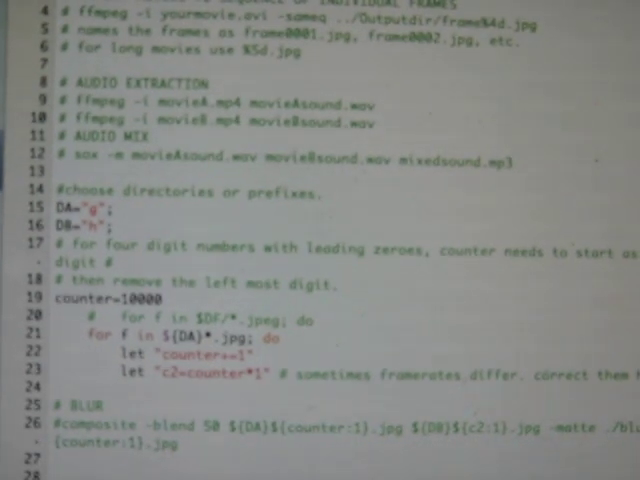